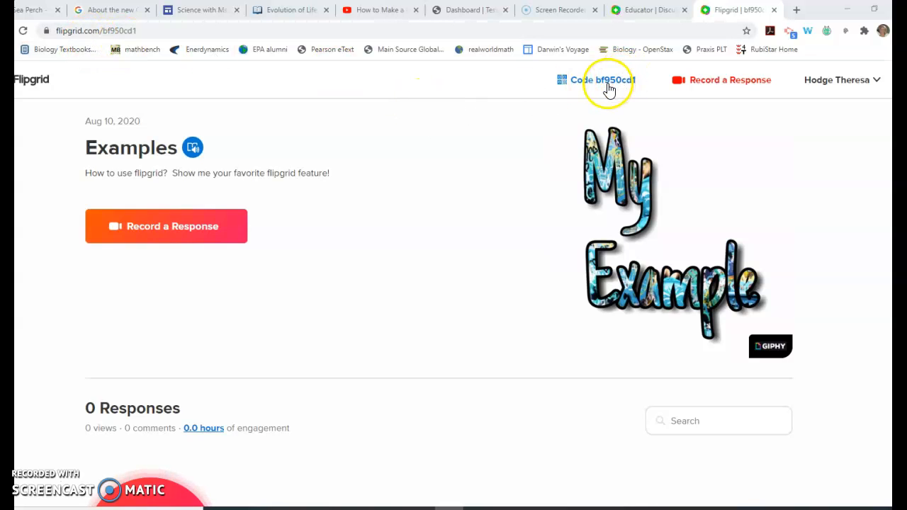
{"action": "mouse_move", "coordinate": [627, 96]}
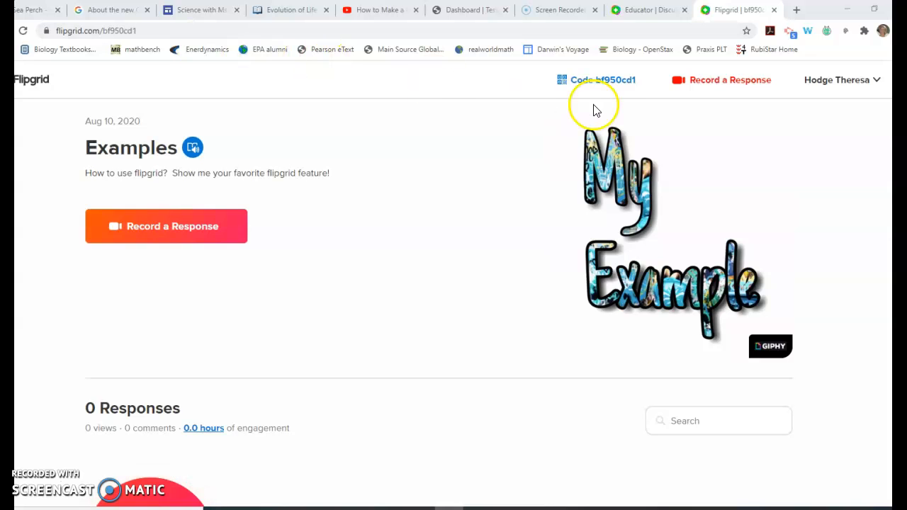
{"action": "mouse_move", "coordinate": [604, 94]}
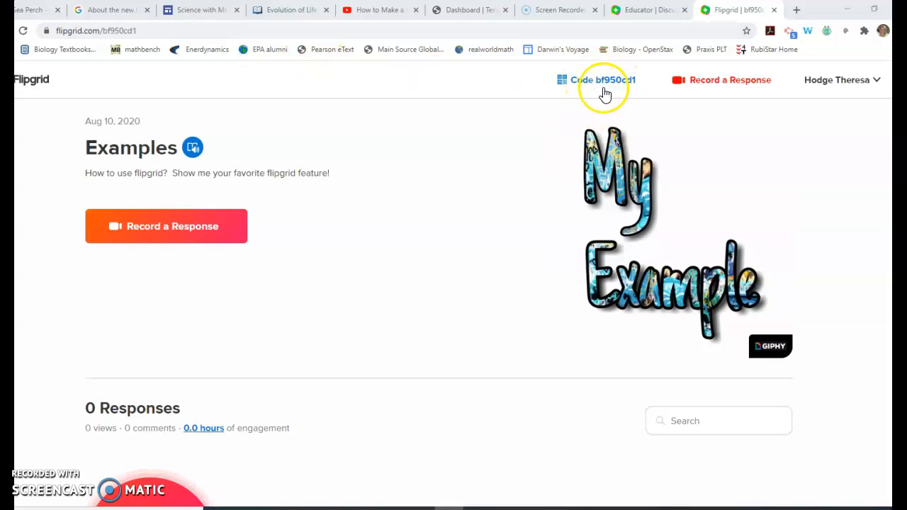
{"action": "mouse_move", "coordinate": [567, 111]}
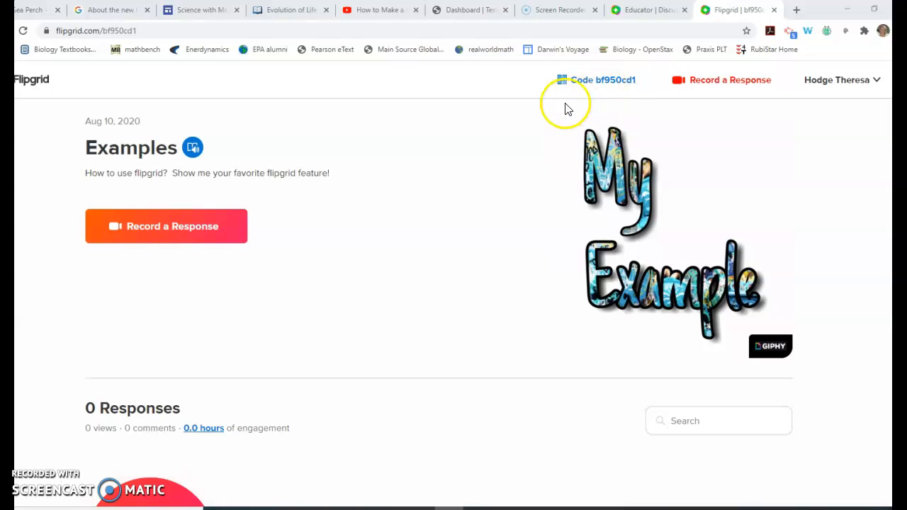
{"action": "mouse_move", "coordinate": [606, 92]}
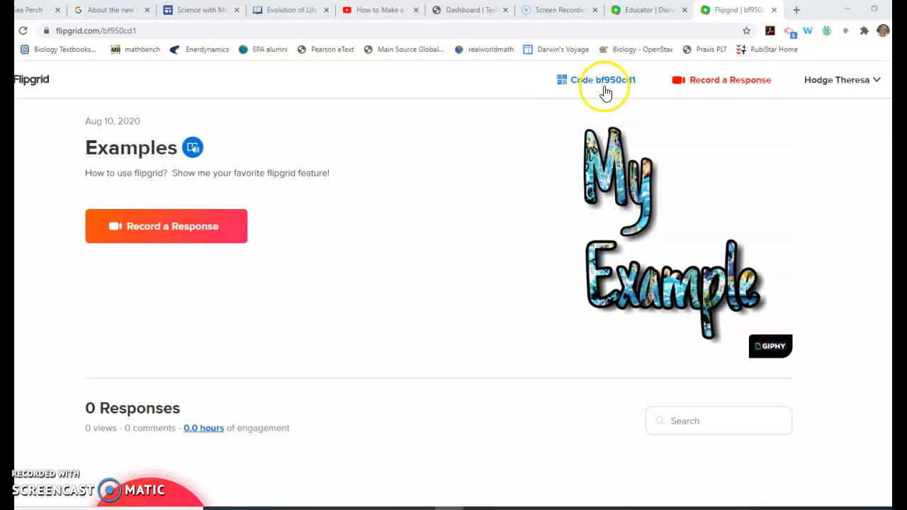
{"action": "mouse_move", "coordinate": [428, 140]}
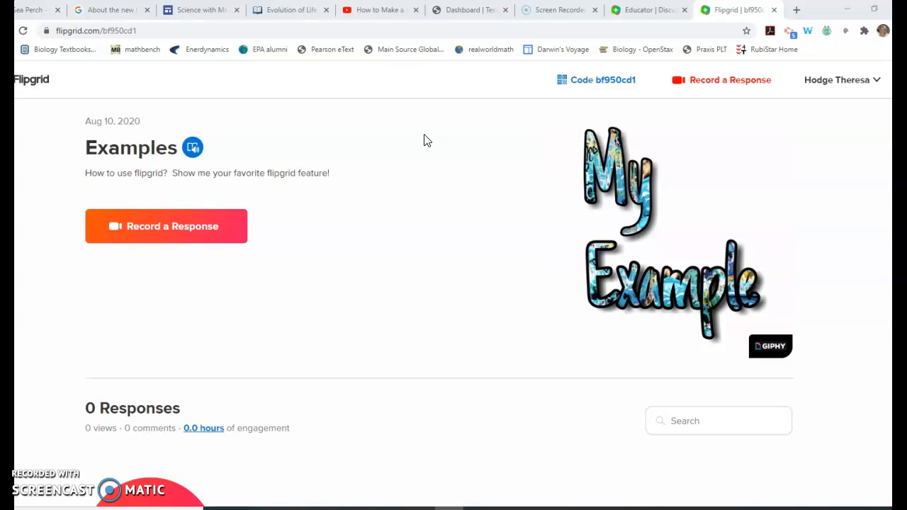
{"action": "mouse_move", "coordinate": [430, 145]}
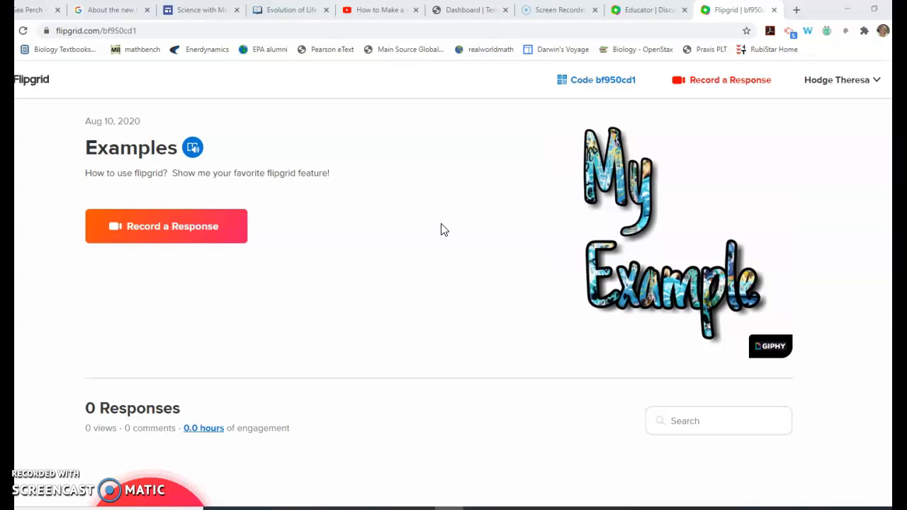
{"action": "mouse_move", "coordinate": [425, 283]}
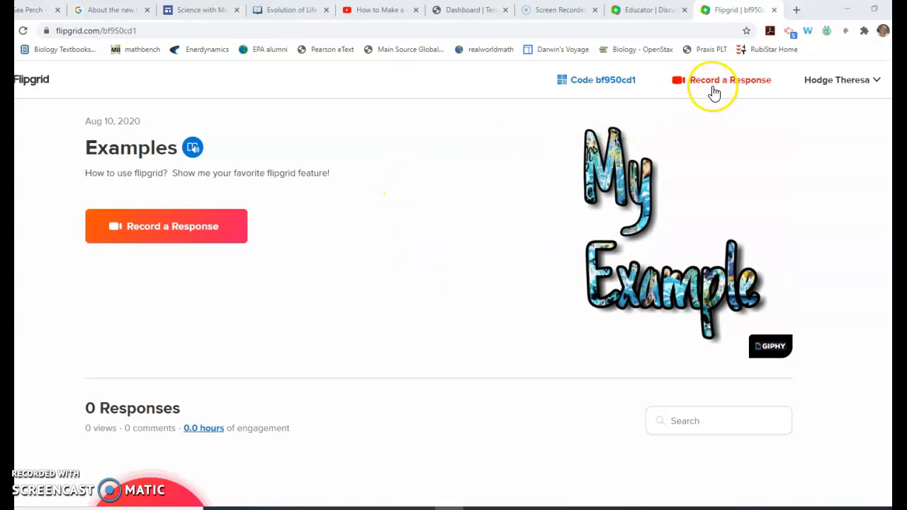
{"action": "mouse_move", "coordinate": [177, 389]}
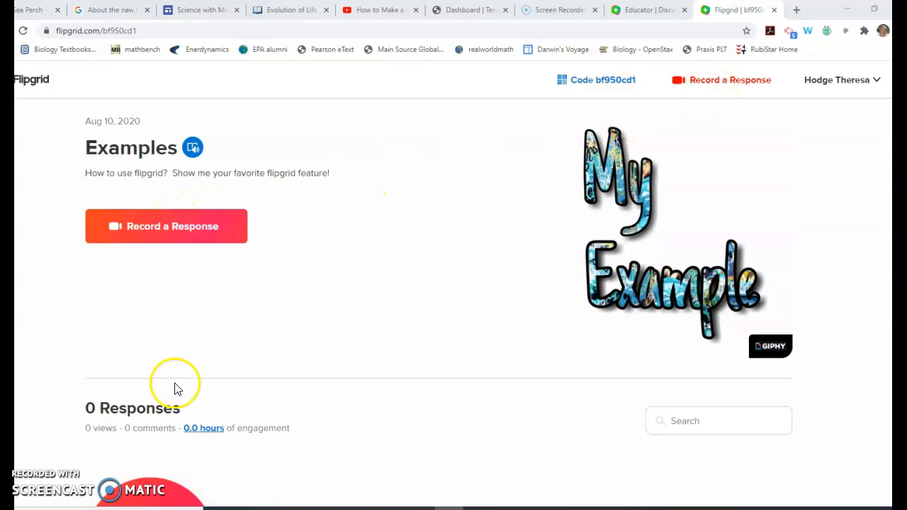
{"action": "mouse_move", "coordinate": [167, 499]}
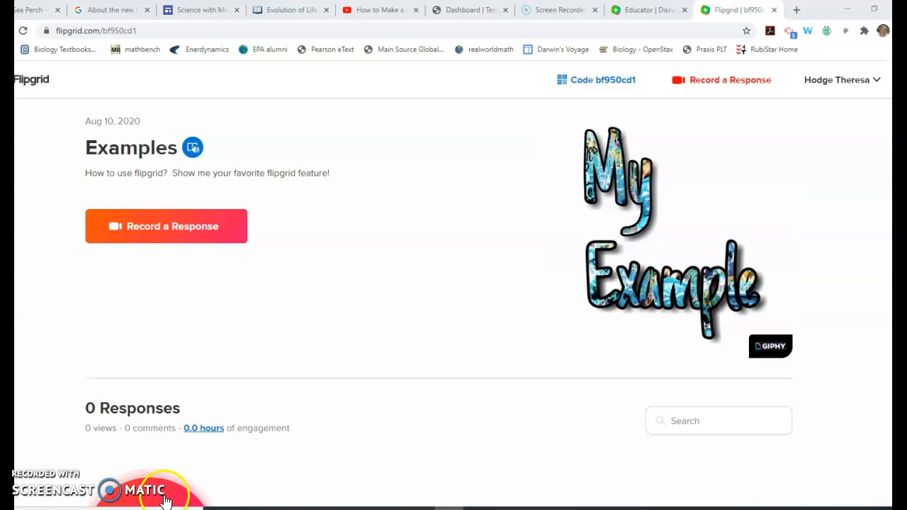
Start a new camera response to the Examples topic and dismiss the Step 1 of 4 tip.
{"action": "left_click", "coordinate": [667, 290]}
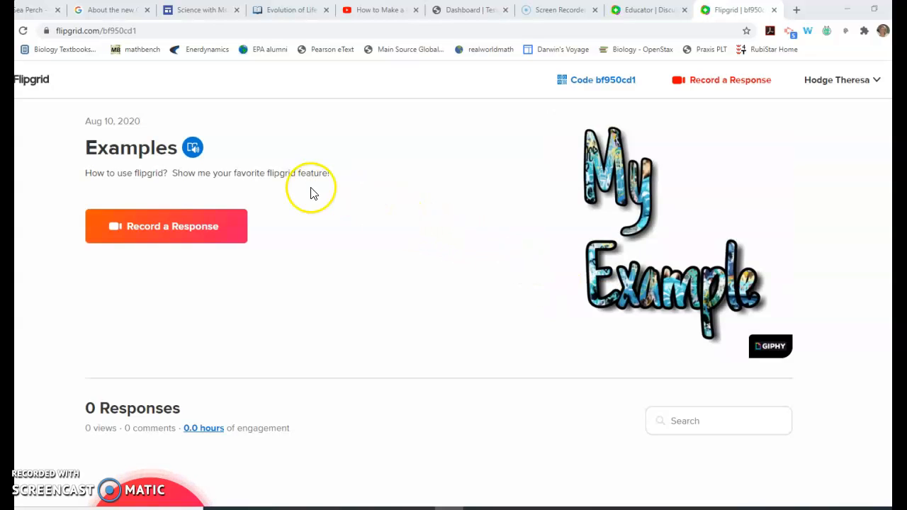
{"action": "left_click", "coordinate": [605, 190]}
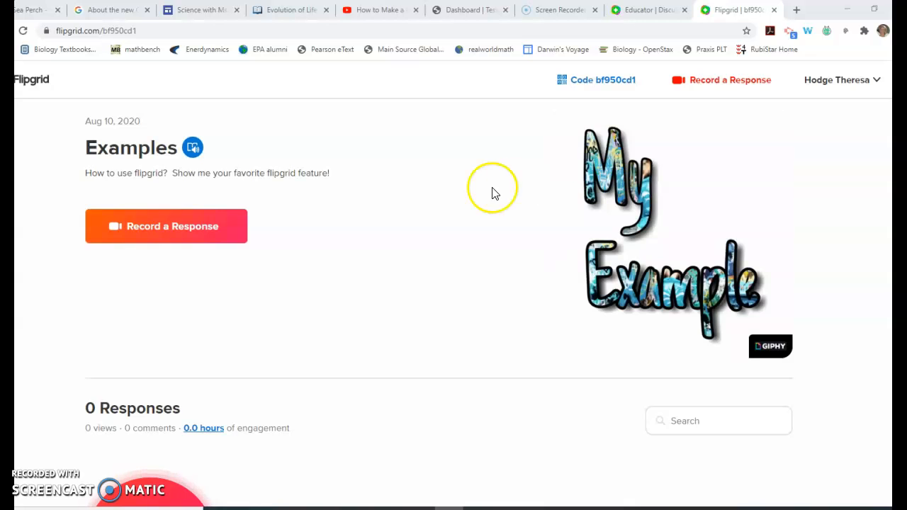
{"action": "mouse_move", "coordinate": [219, 192]}
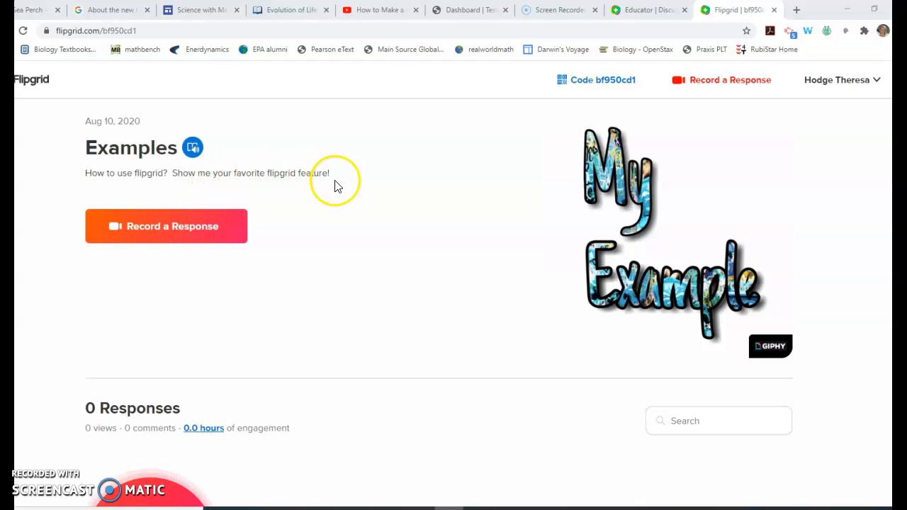
{"action": "mouse_move", "coordinate": [404, 289]}
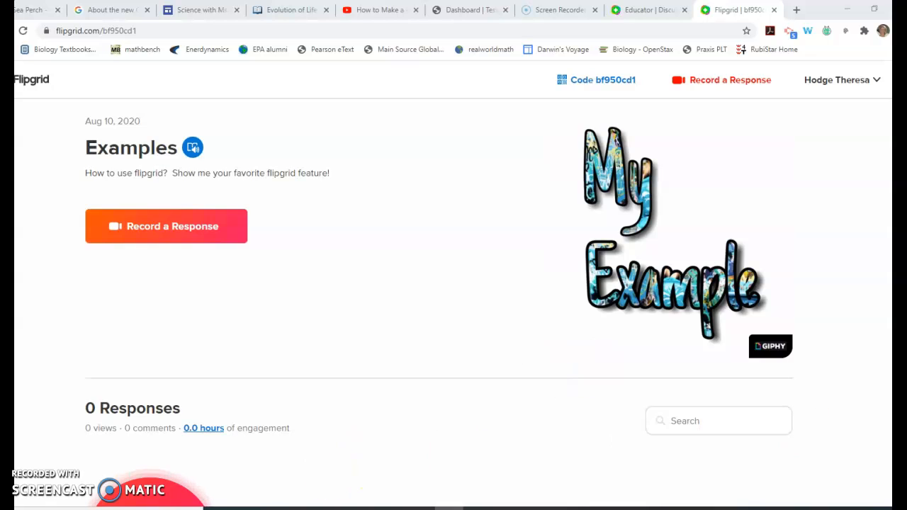
{"action": "scroll", "scroll_direction": "down", "scroll_amount": 3}
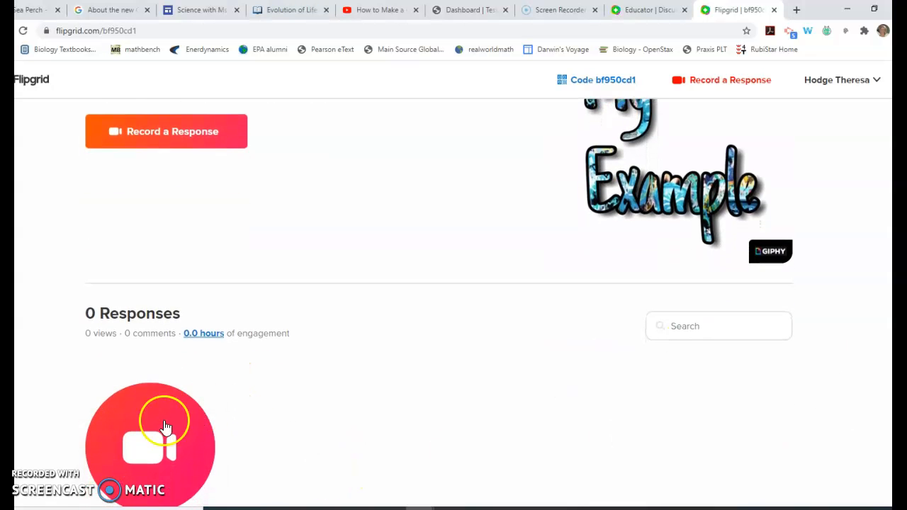
{"action": "left_click", "coordinate": [165, 130]}
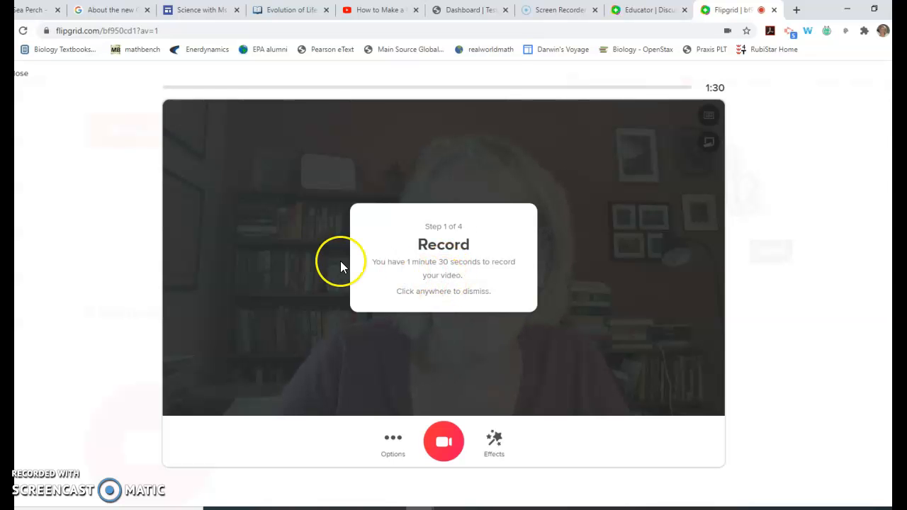
{"action": "left_click", "coordinate": [340, 262]}
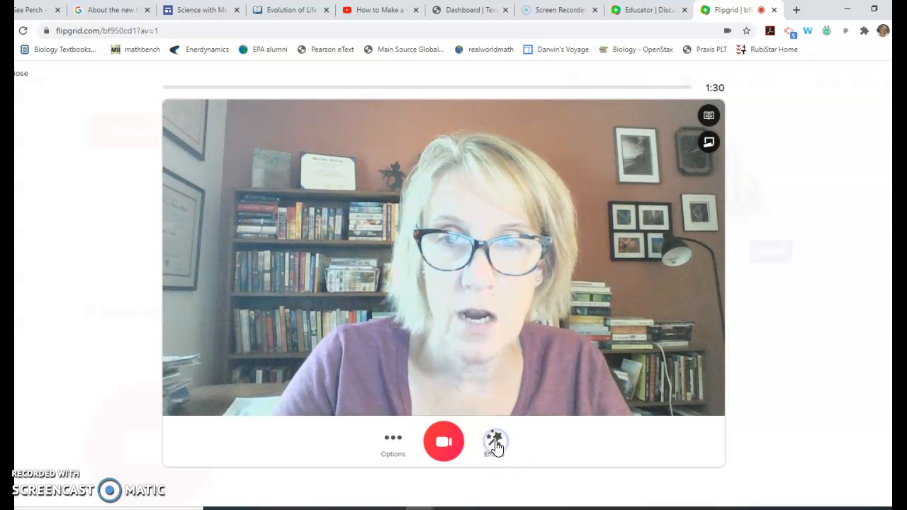
Apply the pink-to-teal gradient colour filter from the Effects filters list.
{"action": "left_click", "coordinate": [495, 442]}
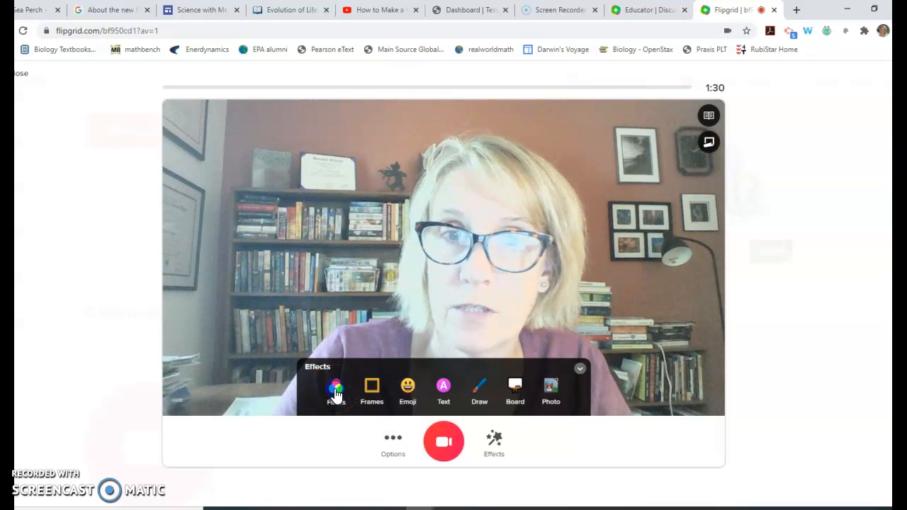
{"action": "left_click", "coordinate": [336, 389]}
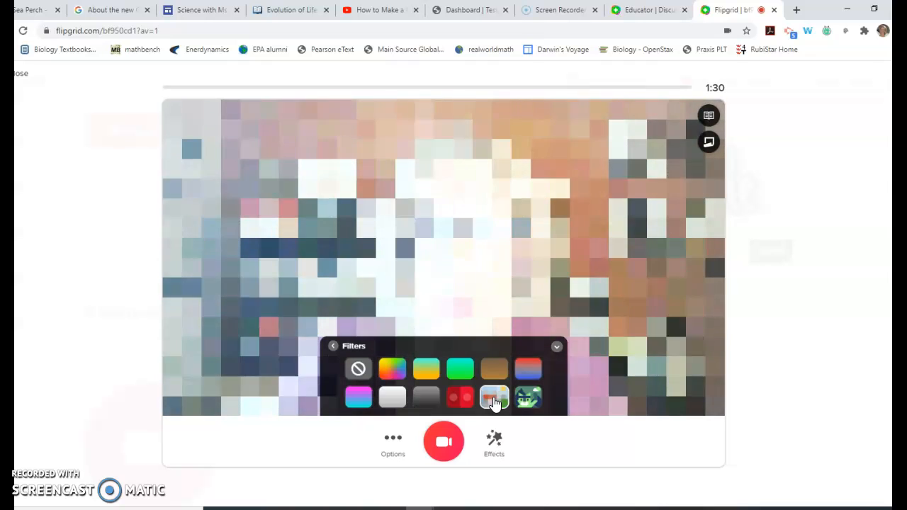
{"action": "left_click", "coordinate": [357, 397]}
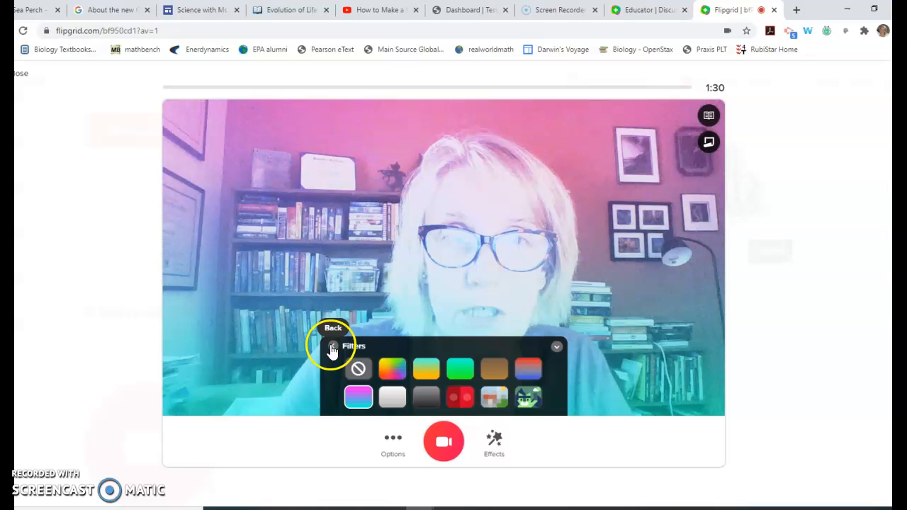
{"action": "left_click", "coordinate": [333, 333]}
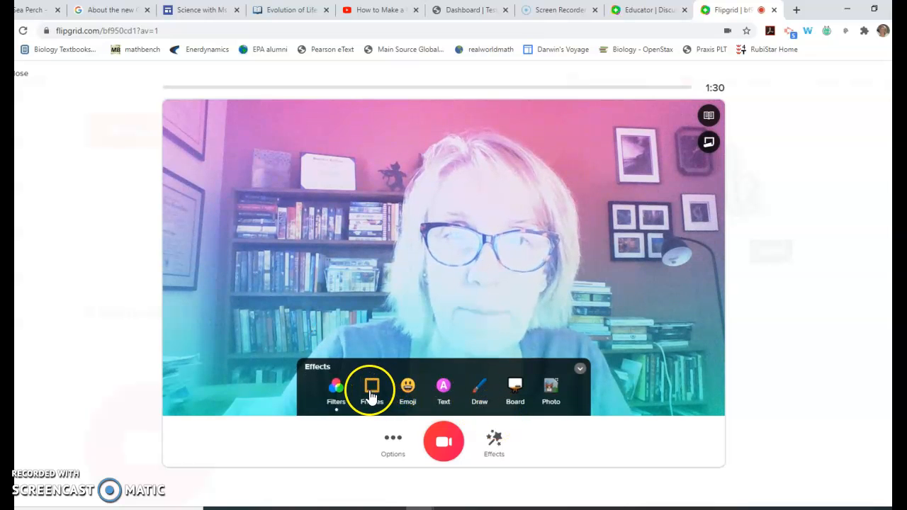
Preview the News Report and rainbow frames, then keep the glowing neon border frame.
{"action": "left_click", "coordinate": [372, 389]}
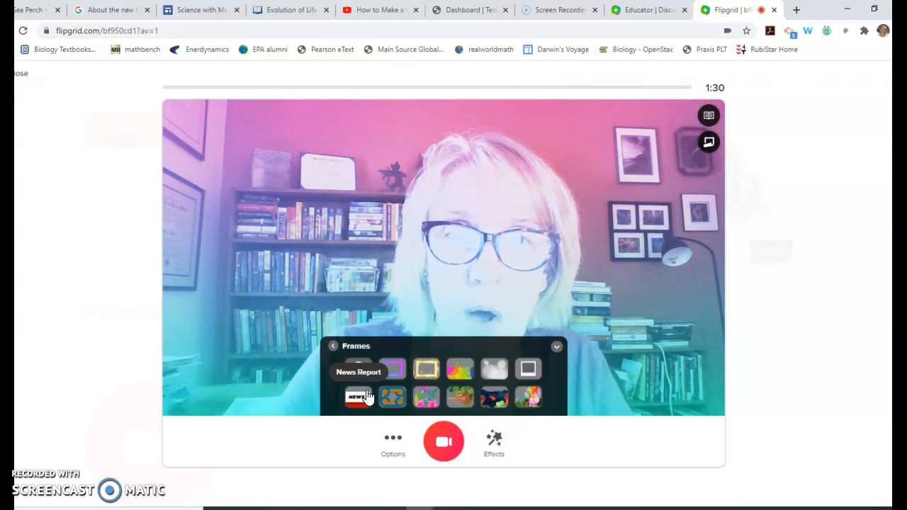
{"action": "left_click", "coordinate": [358, 397]}
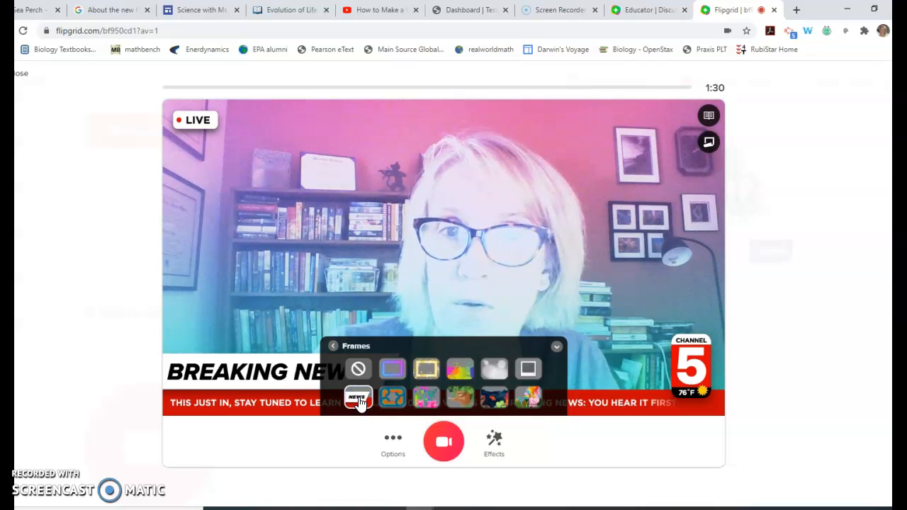
{"action": "left_click", "coordinate": [391, 397]}
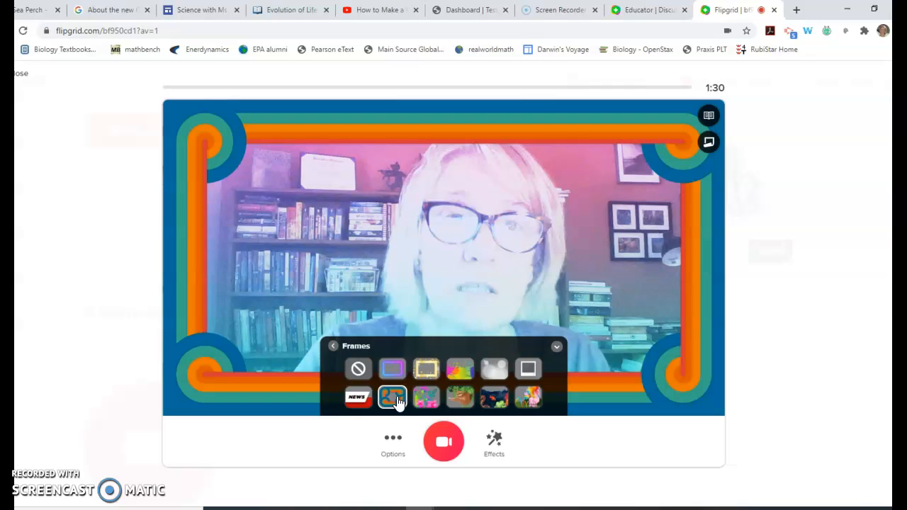
{"action": "left_click", "coordinate": [392, 369]}
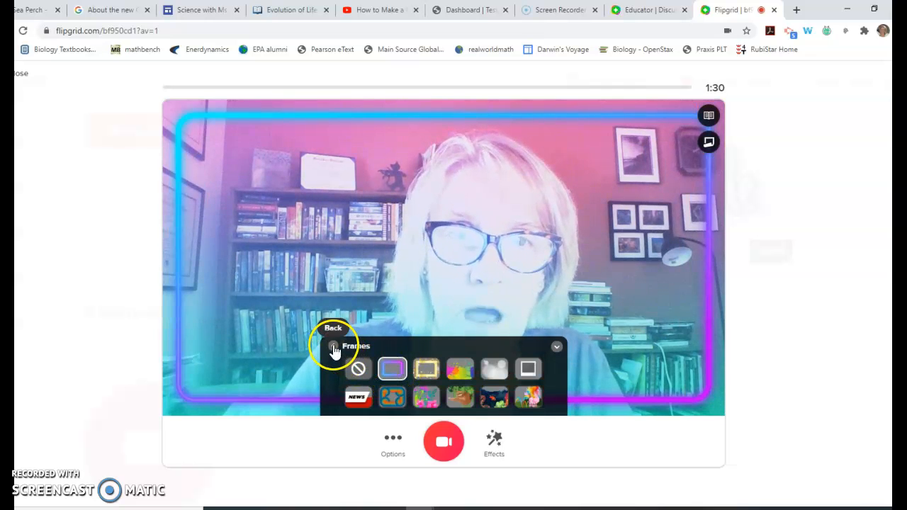
{"action": "left_click", "coordinate": [494, 442]}
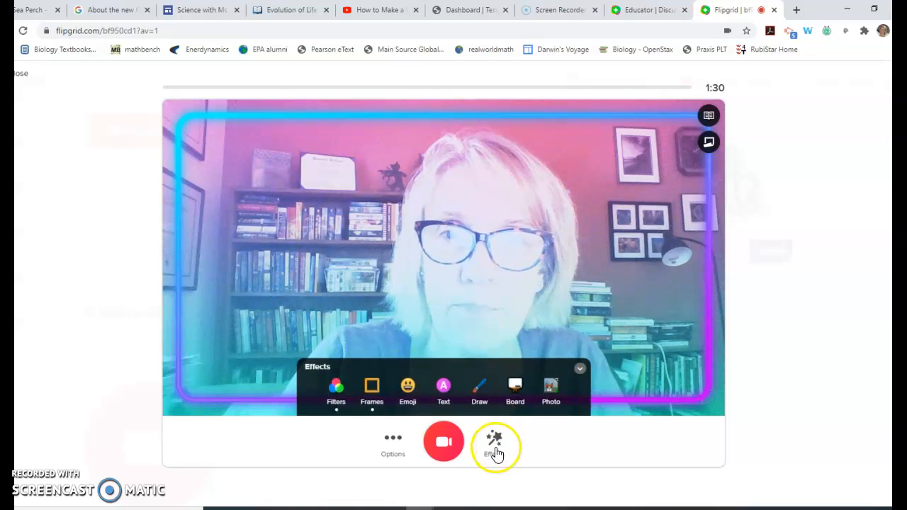
Add the smiley emoji sticker from Recent to the upper left of the video.
{"action": "left_click", "coordinate": [494, 442]}
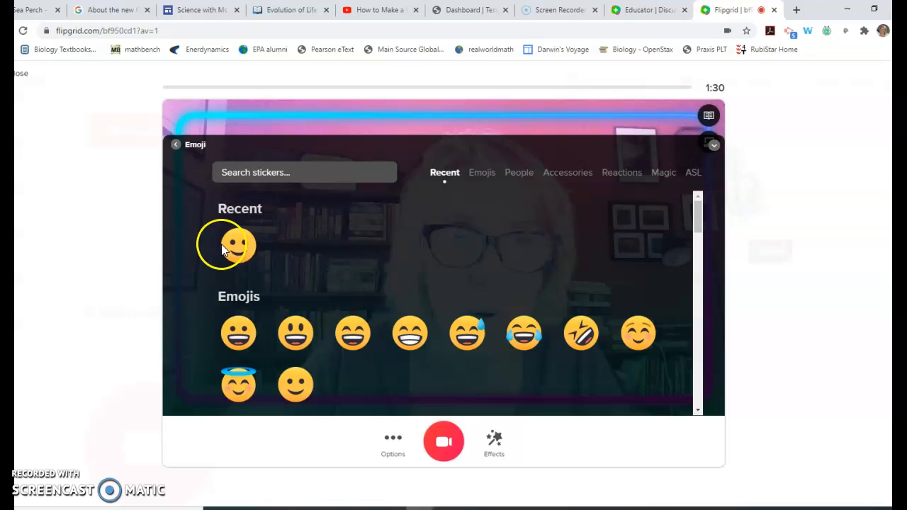
{"action": "left_click", "coordinate": [176, 144]}
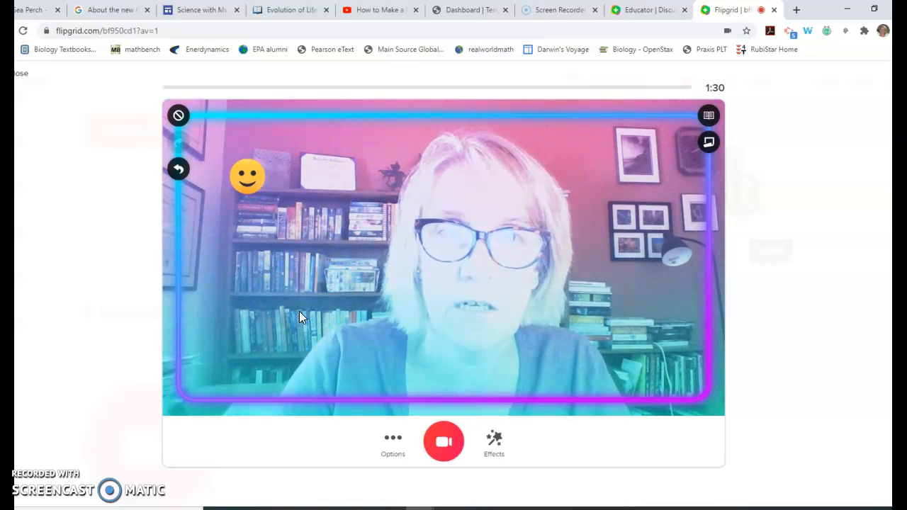
{"action": "left_click", "coordinate": [493, 438]}
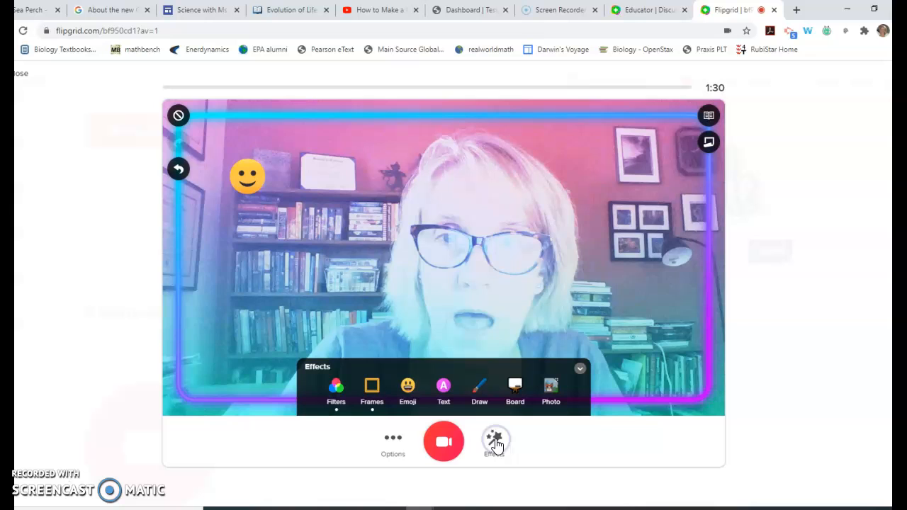
Add a bold 'Hello!' text label and move it to the lower left of the video.
{"action": "left_click", "coordinate": [442, 390]}
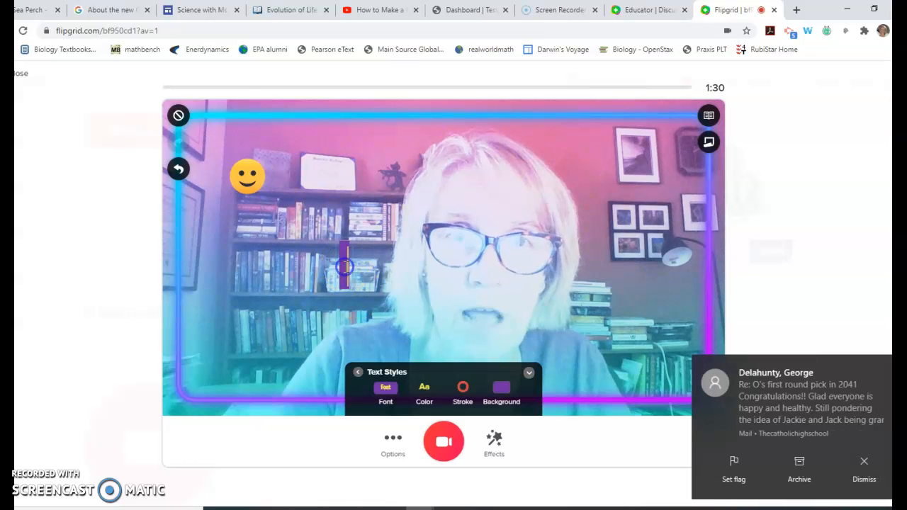
{"action": "type", "text": "Hel"}
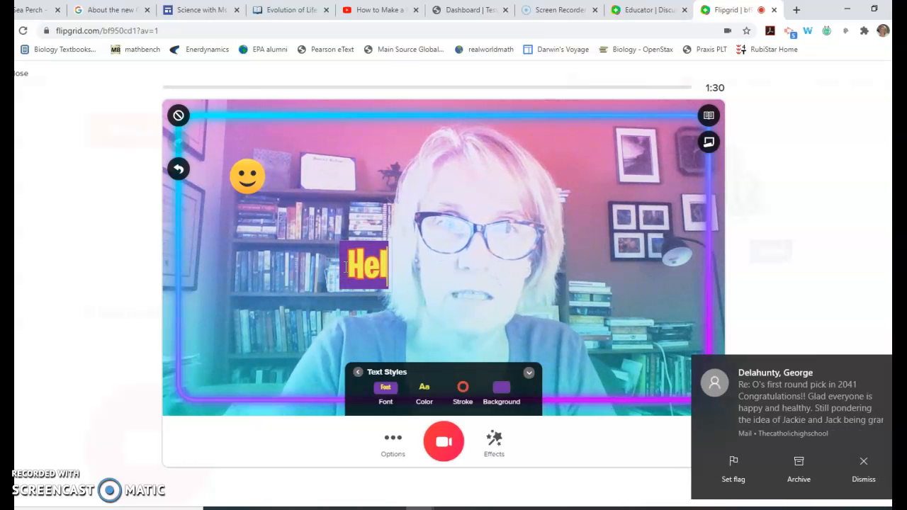
{"action": "type", "text": "lo!"}
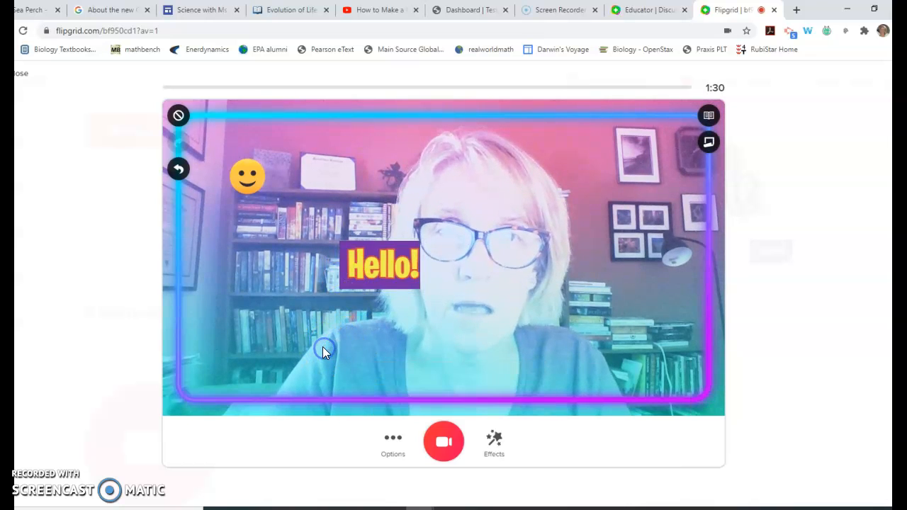
{"action": "left_click_drag", "start_coordinate": [380, 266], "coordinate": [253, 354]}
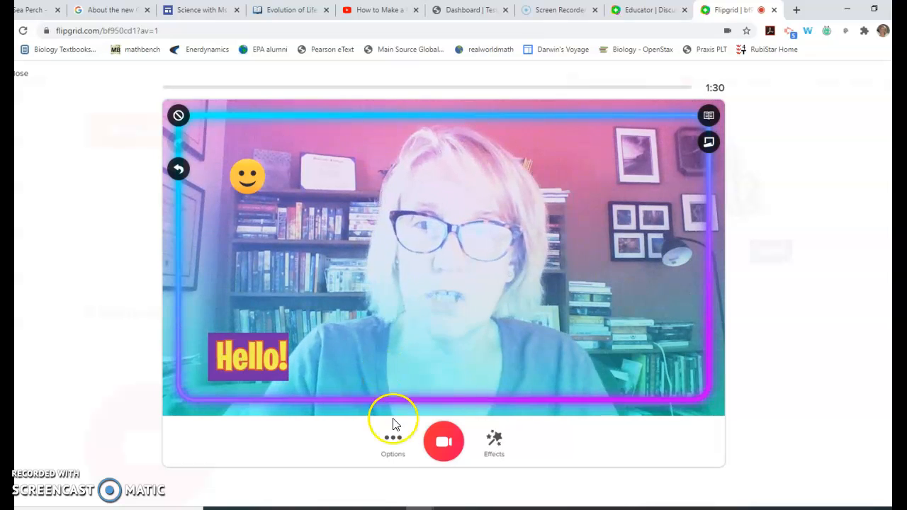
Bring up the Board whiteboard background choices from Effects.
{"action": "left_click", "coordinate": [493, 439]}
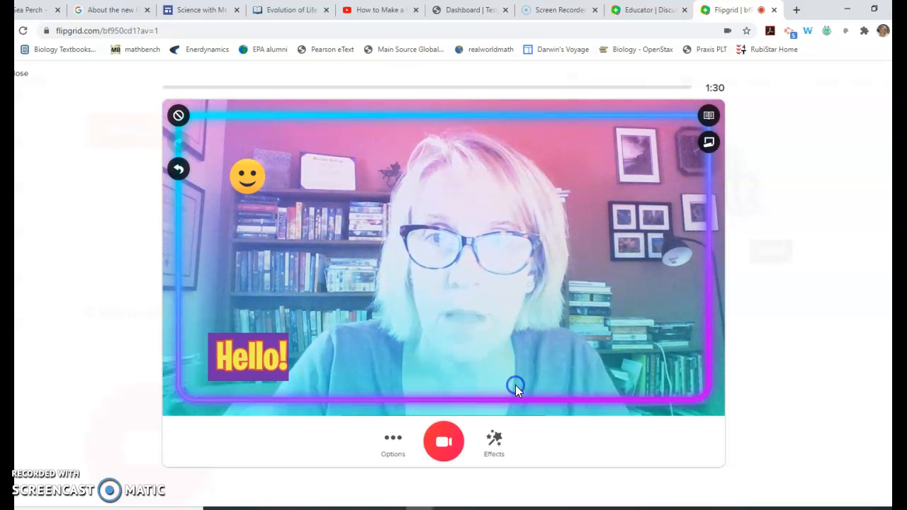
{"action": "left_click", "coordinate": [709, 142]}
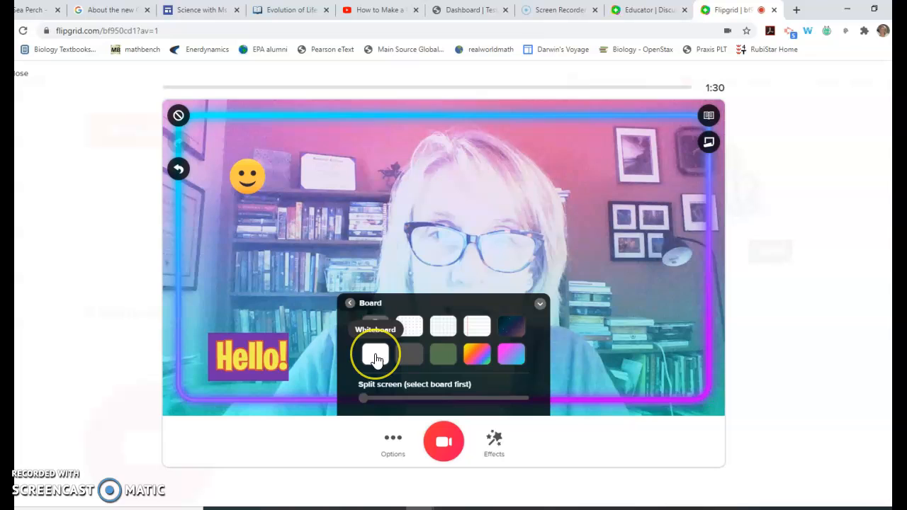
Choose the plain white whiteboard and split the screen with the camera view on the left.
{"action": "left_click", "coordinate": [374, 355]}
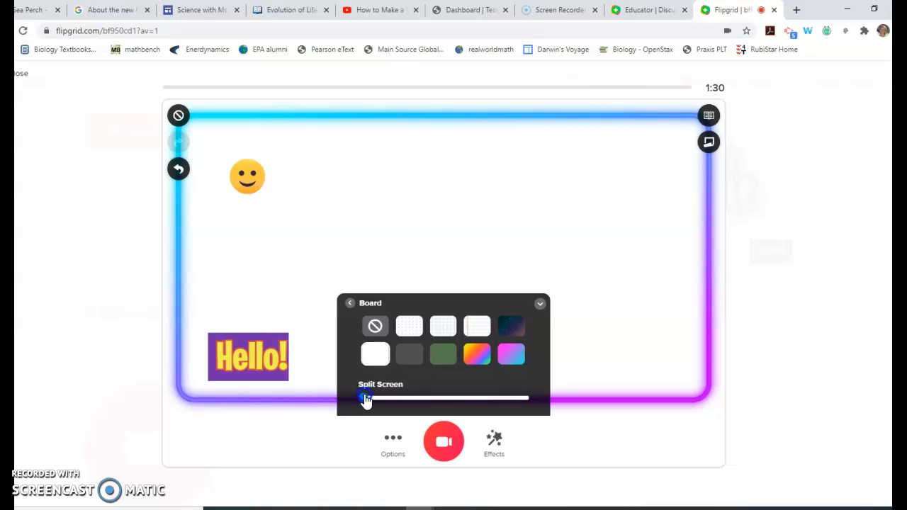
{"action": "left_click_drag", "start_coordinate": [366, 397], "coordinate": [423, 399]}
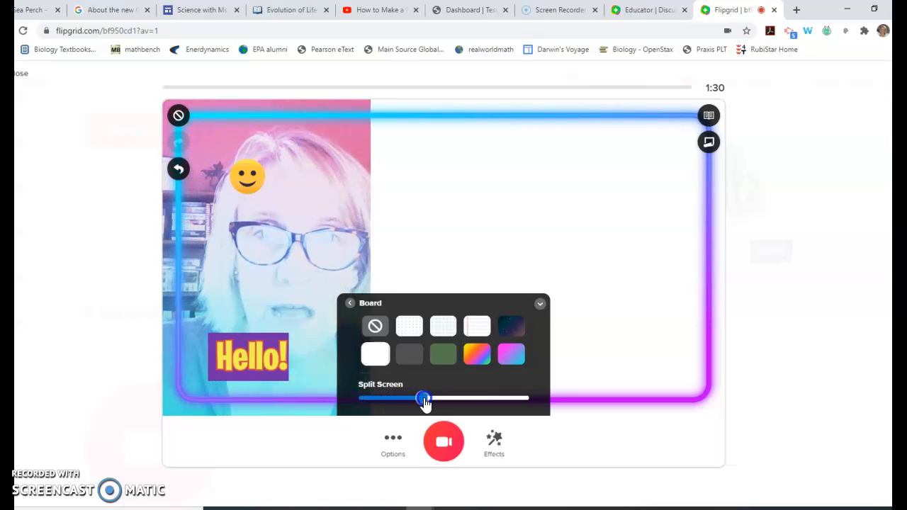
{"action": "left_click_drag", "start_coordinate": [422, 397], "coordinate": [434, 397]}
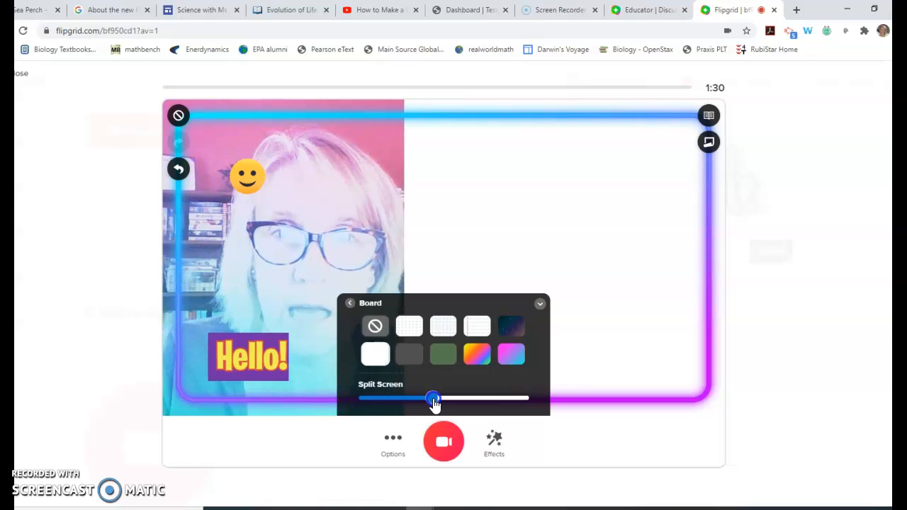
{"action": "left_click_drag", "start_coordinate": [433, 397], "coordinate": [437, 397]}
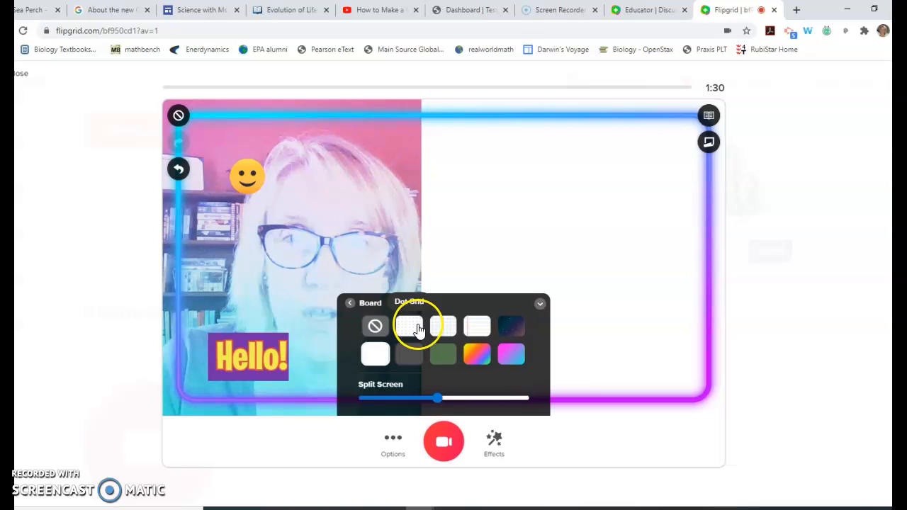
Try the dark and green chalkboard styles, then set the board to lined paper.
{"action": "left_click", "coordinate": [408, 326]}
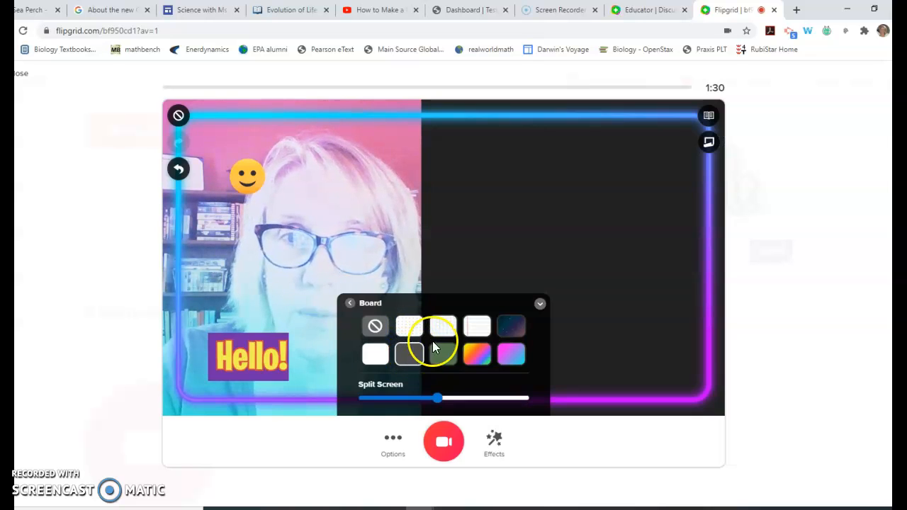
{"action": "left_click", "coordinate": [442, 355]}
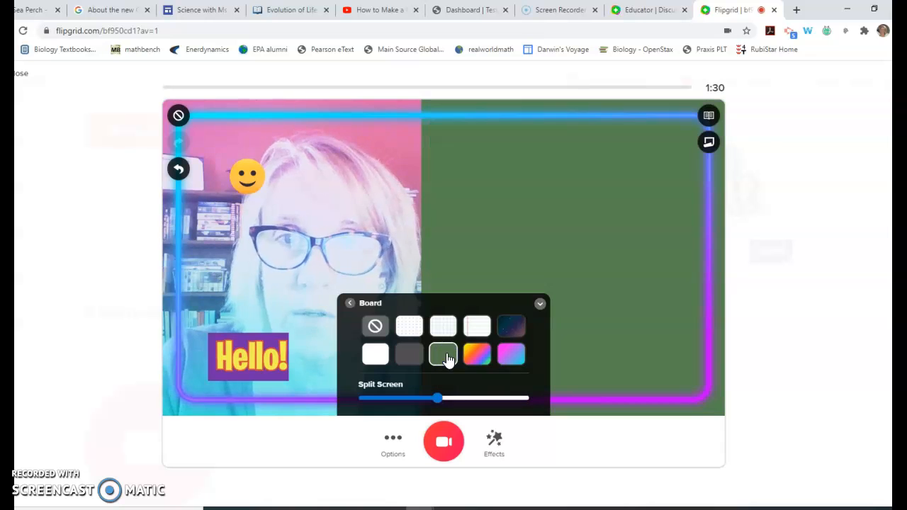
{"action": "left_click", "coordinate": [374, 326]}
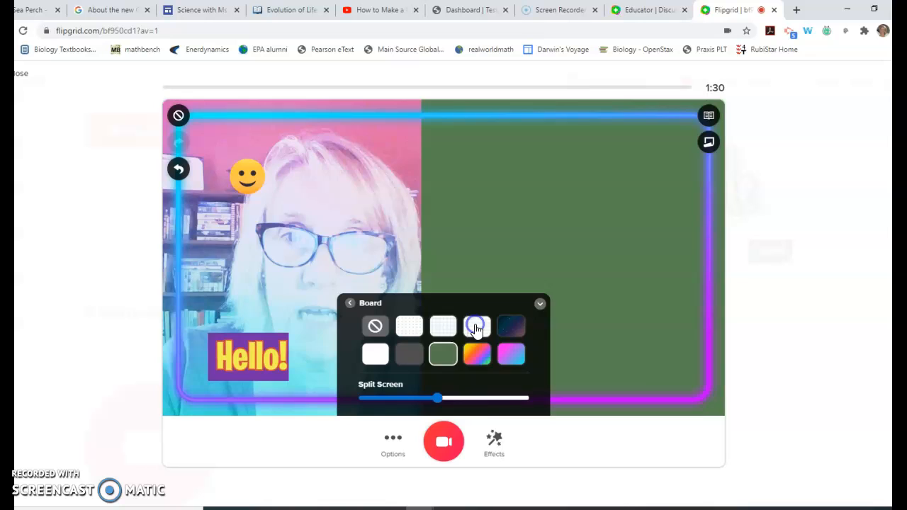
{"action": "left_click", "coordinate": [476, 326]}
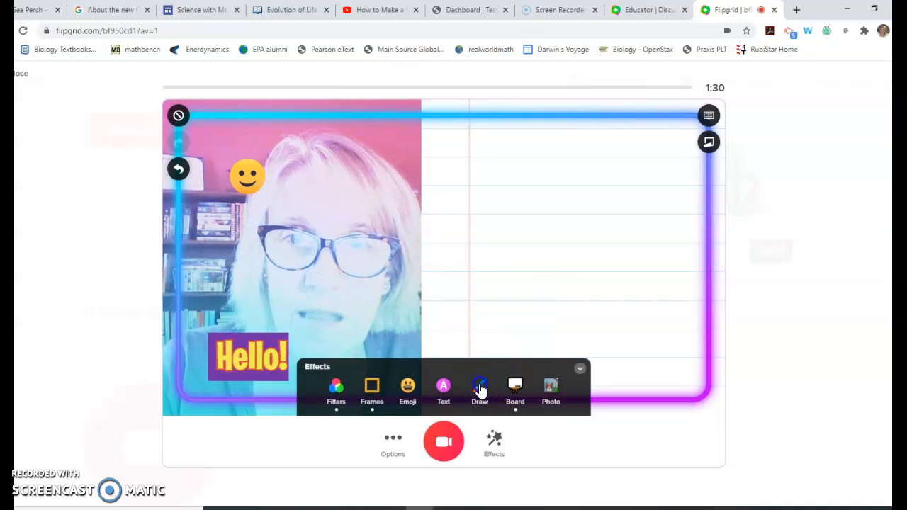
Handwrite 'Hello!' in blue ink on the lined board with the Draw tool.
{"action": "left_click", "coordinate": [479, 386]}
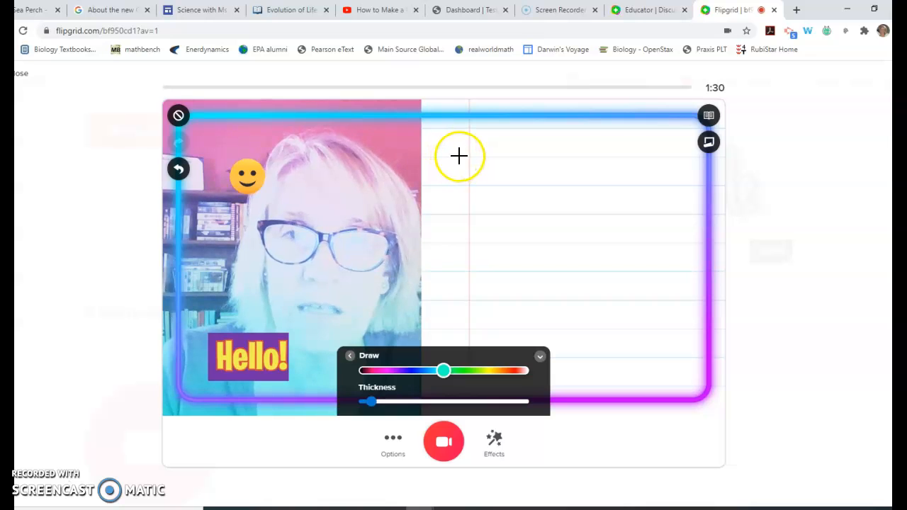
{"action": "left_click_drag", "start_coordinate": [460, 156], "coordinate": [490, 195]}
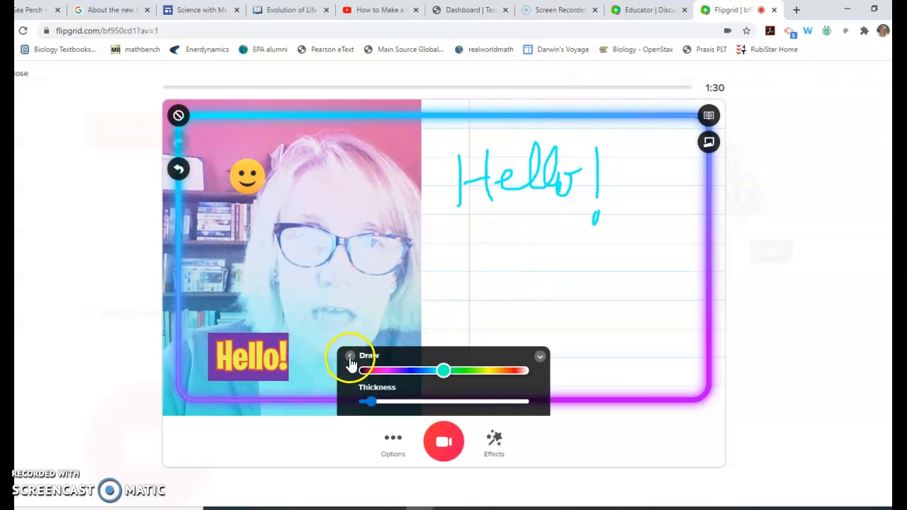
{"action": "left_click", "coordinate": [352, 357]}
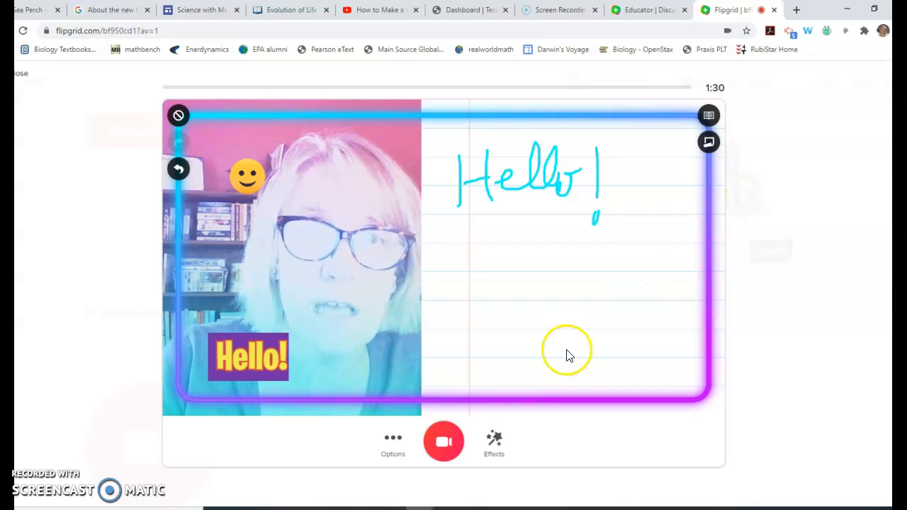
{"action": "left_click", "coordinate": [392, 439]}
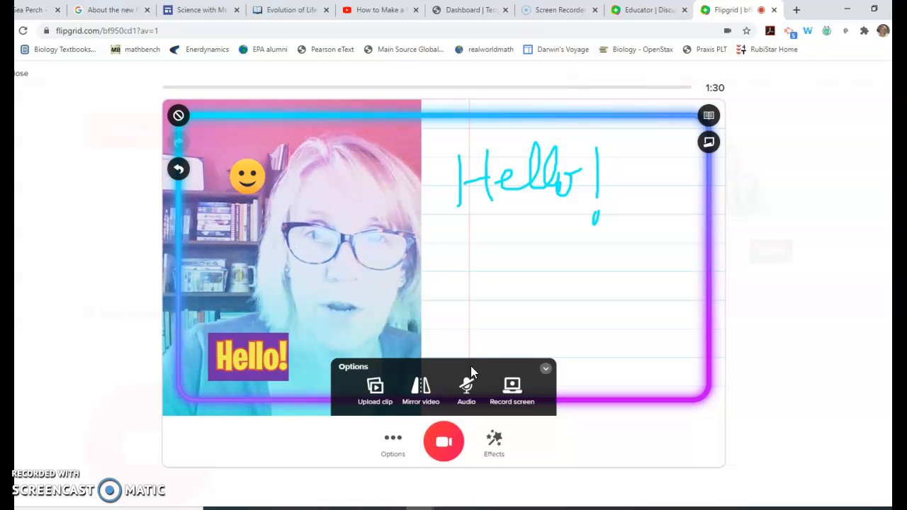
{"action": "left_click", "coordinate": [546, 369]}
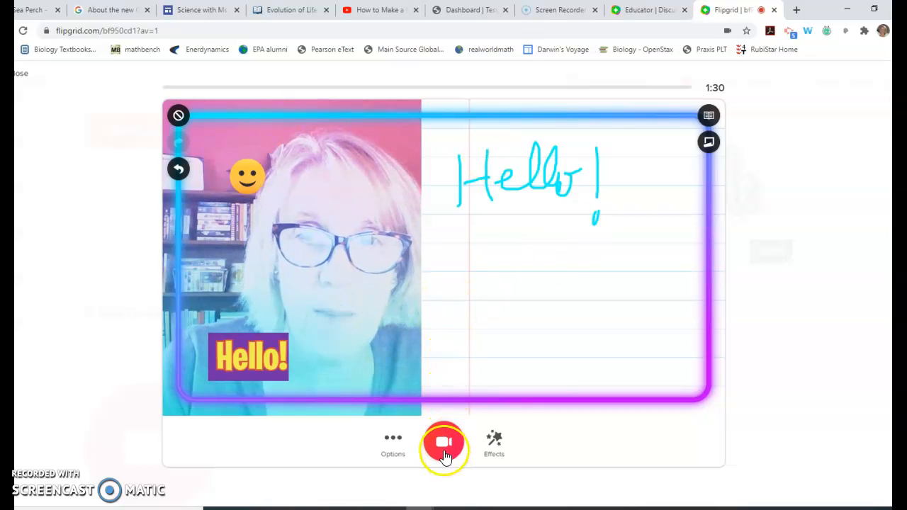
Record a roughly six-second decorated clip and move to the review and trim screen.
{"action": "left_click", "coordinate": [443, 442]}
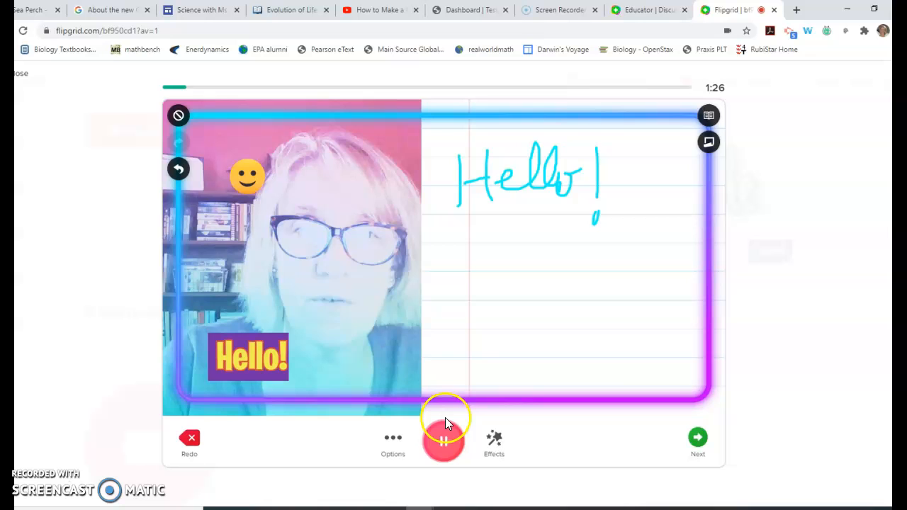
{"action": "left_click", "coordinate": [443, 443]}
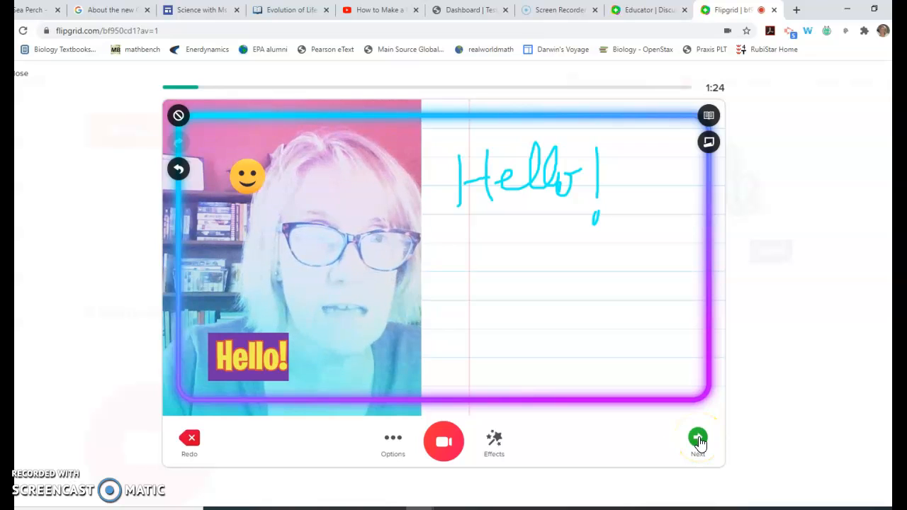
{"action": "left_click", "coordinate": [698, 438]}
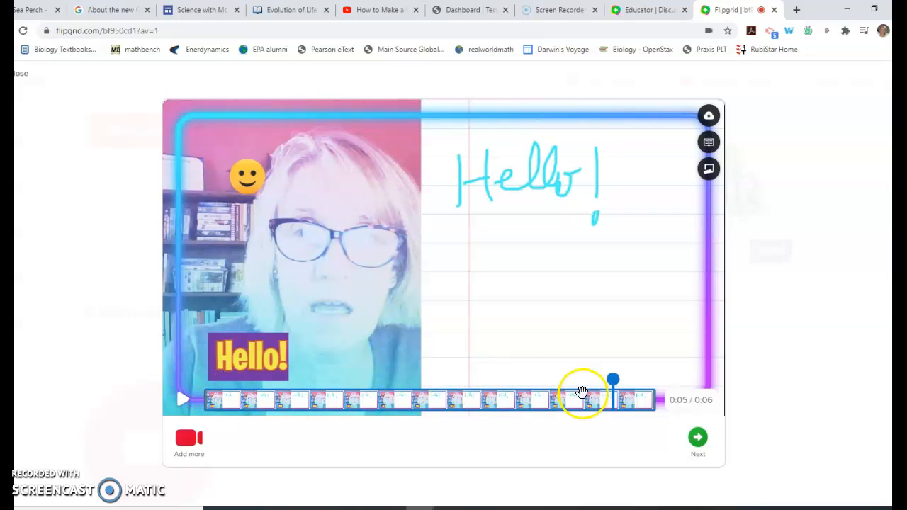
Reach the selfie step, dismiss its prompt and snap the selfie picture.
{"action": "left_click", "coordinate": [697, 440]}
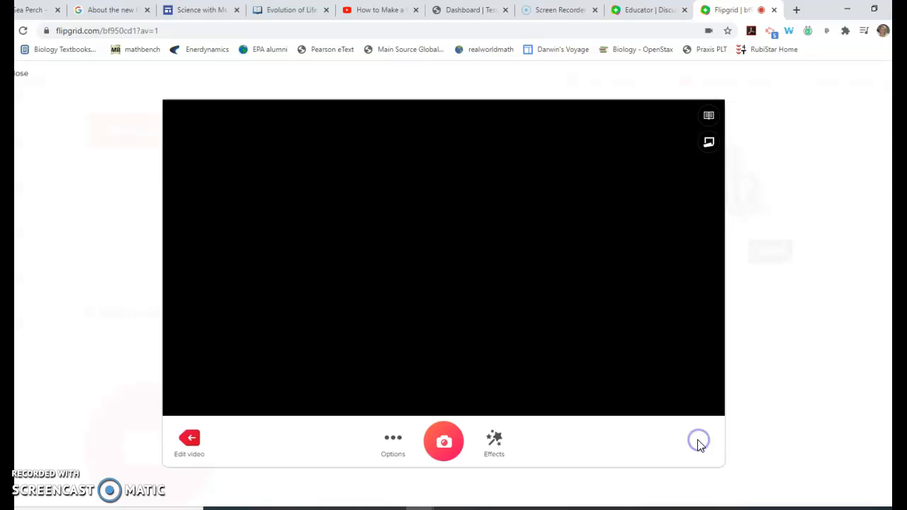
{"action": "left_click", "coordinate": [698, 439]}
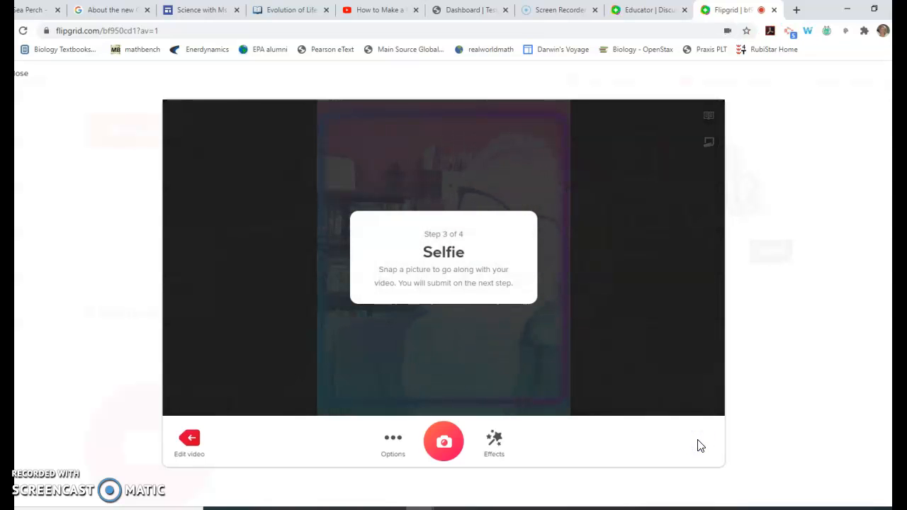
{"action": "left_click", "coordinate": [444, 442]}
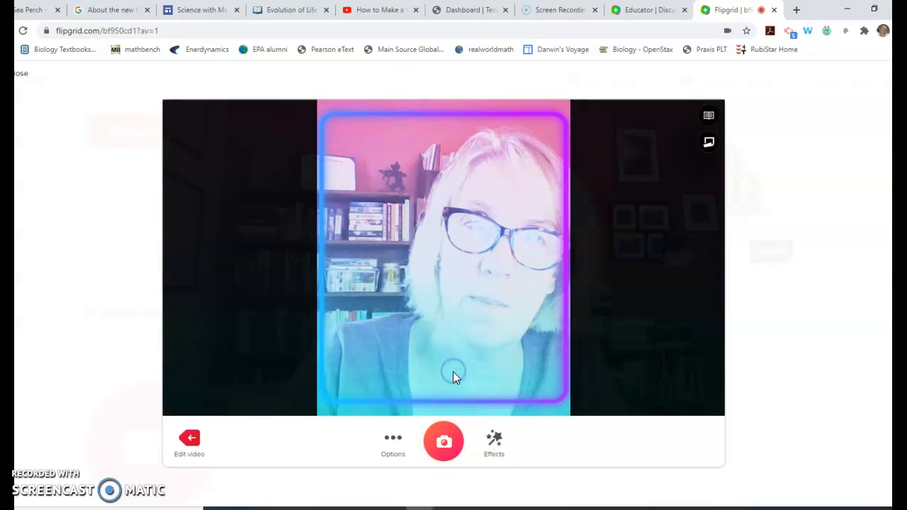
{"action": "left_click", "coordinate": [444, 442]}
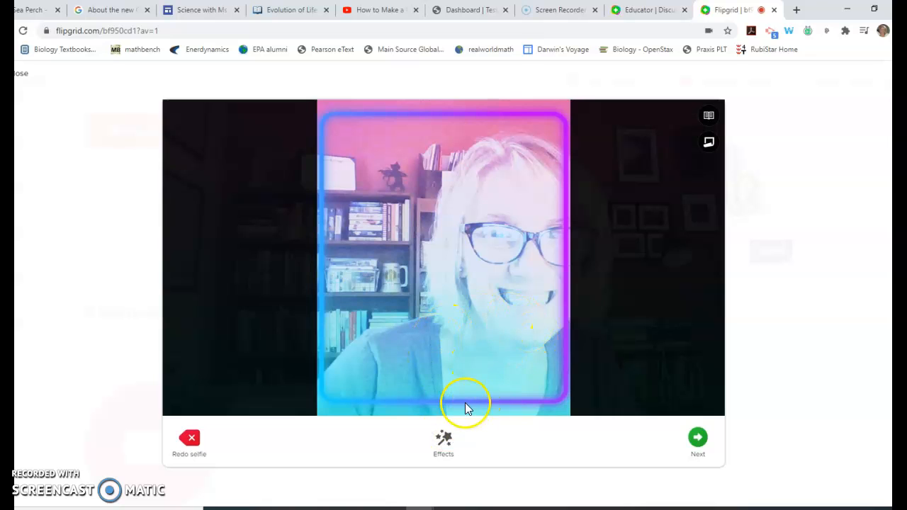
{"action": "mouse_move", "coordinate": [708, 404]}
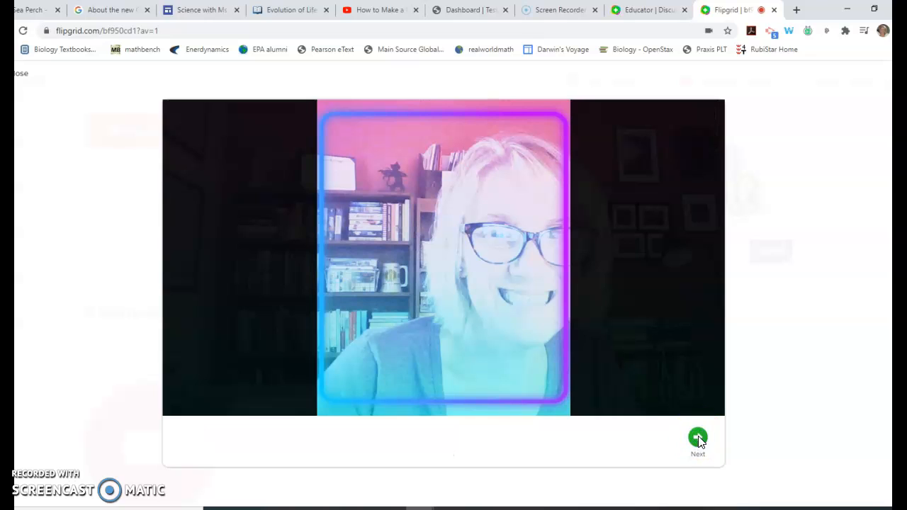
Continue to the final submit-your-video form with the display name filled.
{"action": "left_click", "coordinate": [697, 436]}
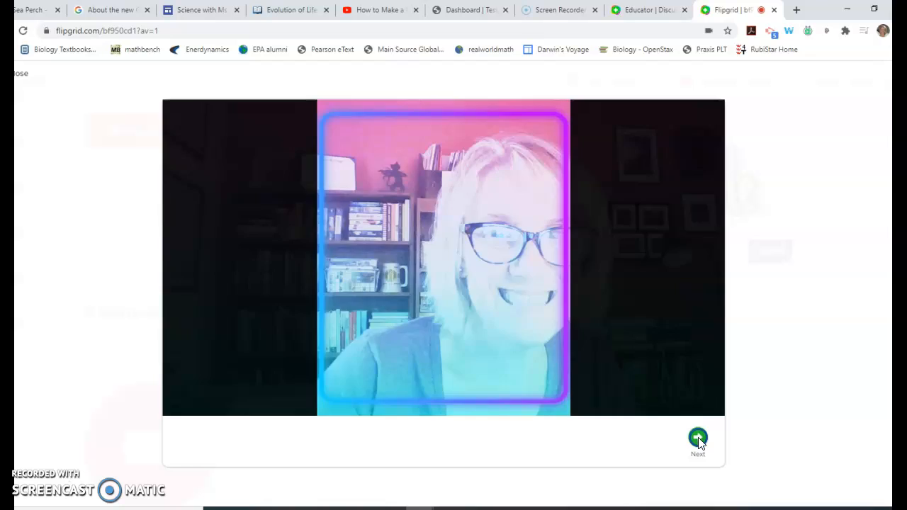
{"action": "left_click", "coordinate": [697, 439]}
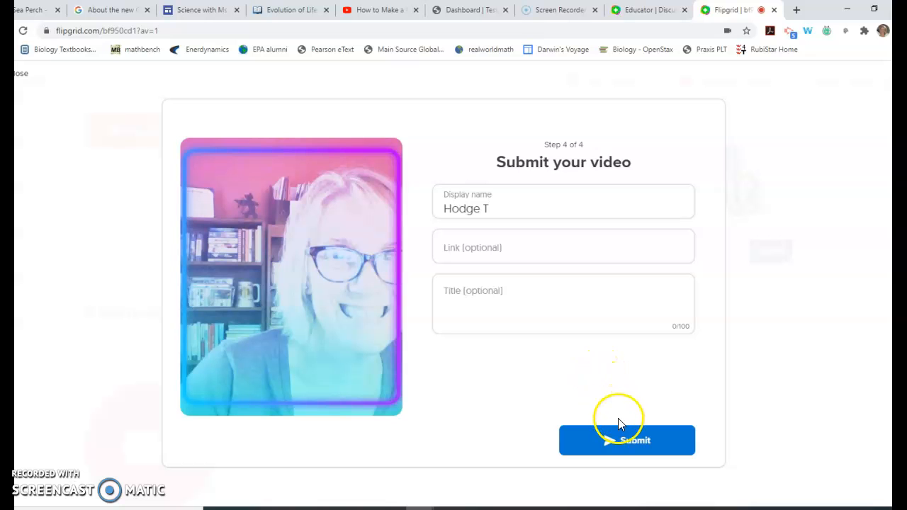
Submit the video response and reach the Success screen with its shareable link.
{"action": "left_click", "coordinate": [627, 439]}
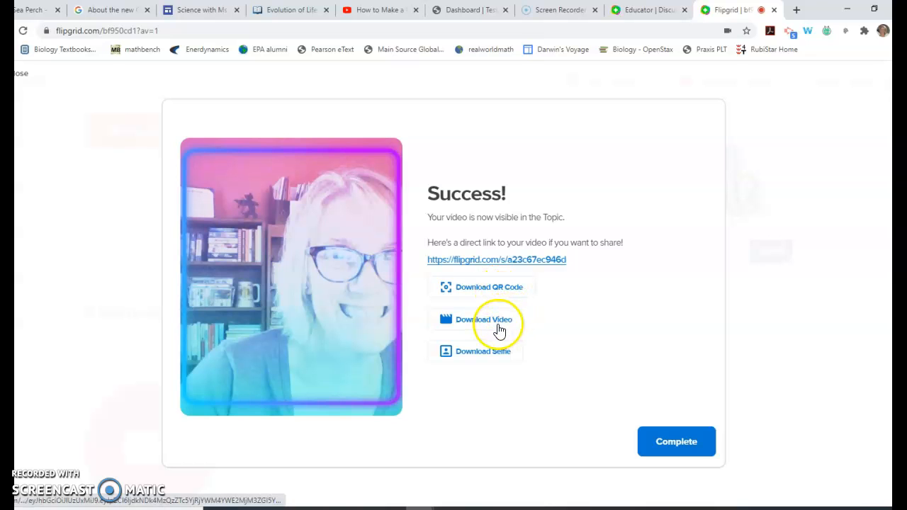
{"action": "left_click", "coordinate": [485, 319]}
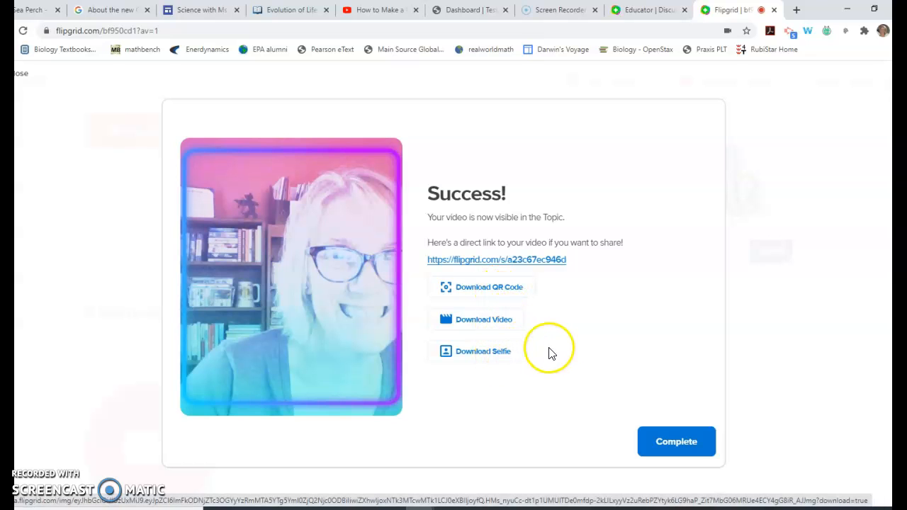
{"action": "left_click", "coordinate": [676, 442]}
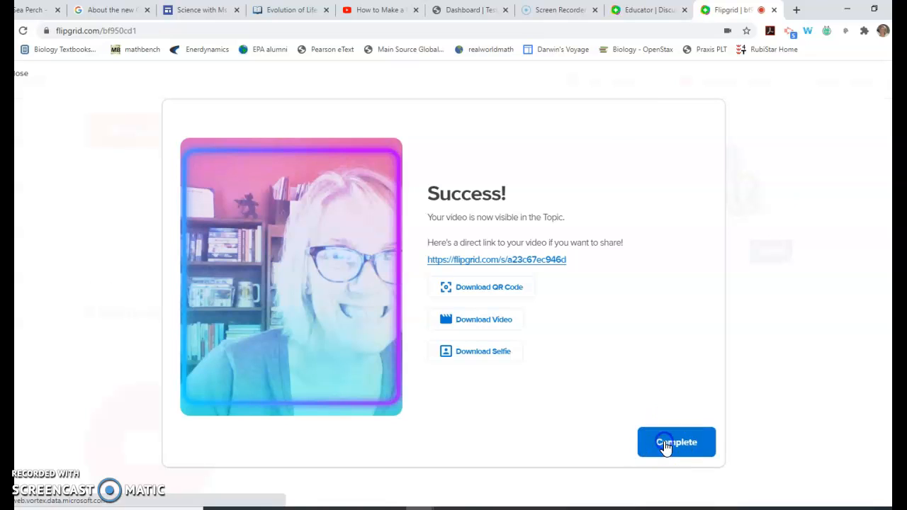
Complete the submission and return to the Examples topic page.
{"action": "left_click", "coordinate": [676, 442]}
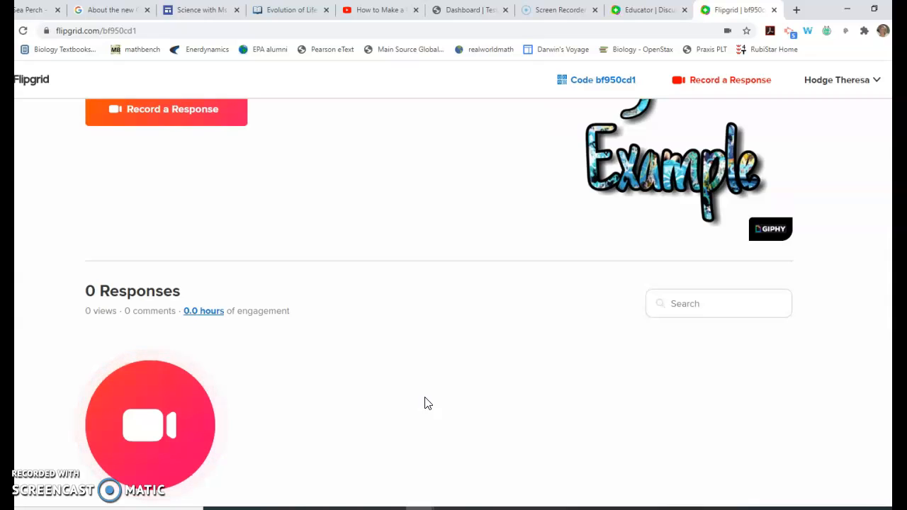
{"action": "mouse_move", "coordinate": [226, 382]}
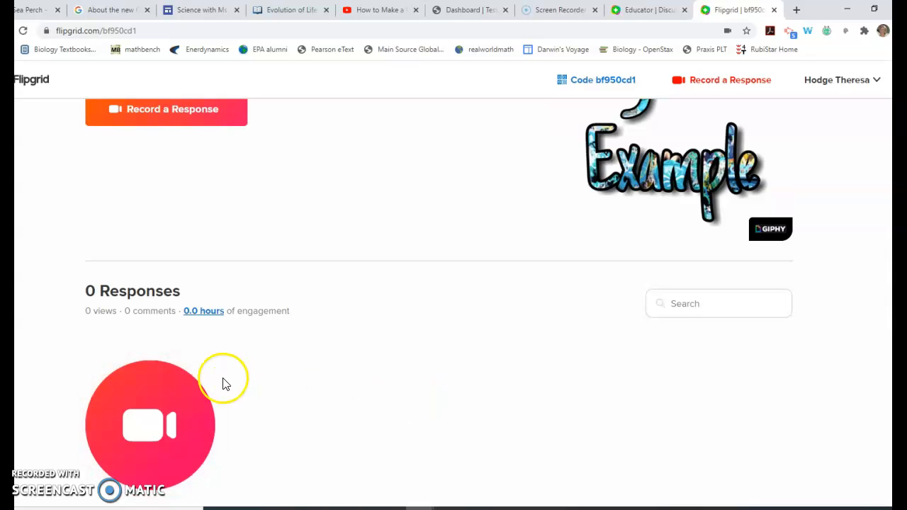